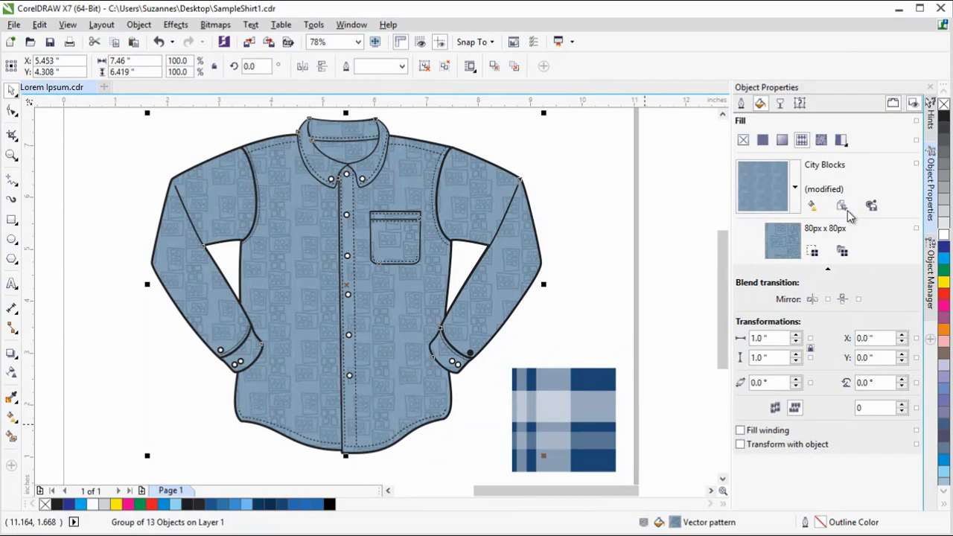
mouse_move(849, 216)
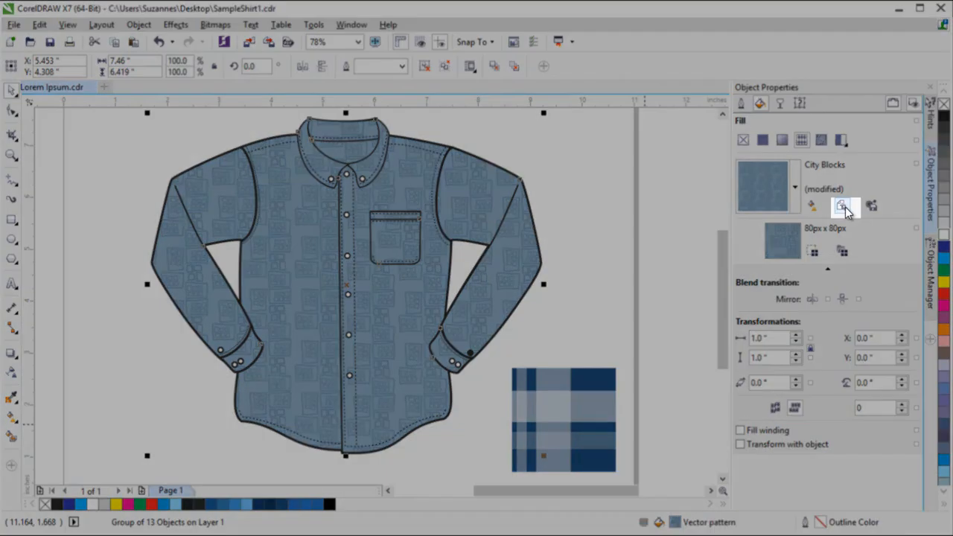
mouse_move(842, 206)
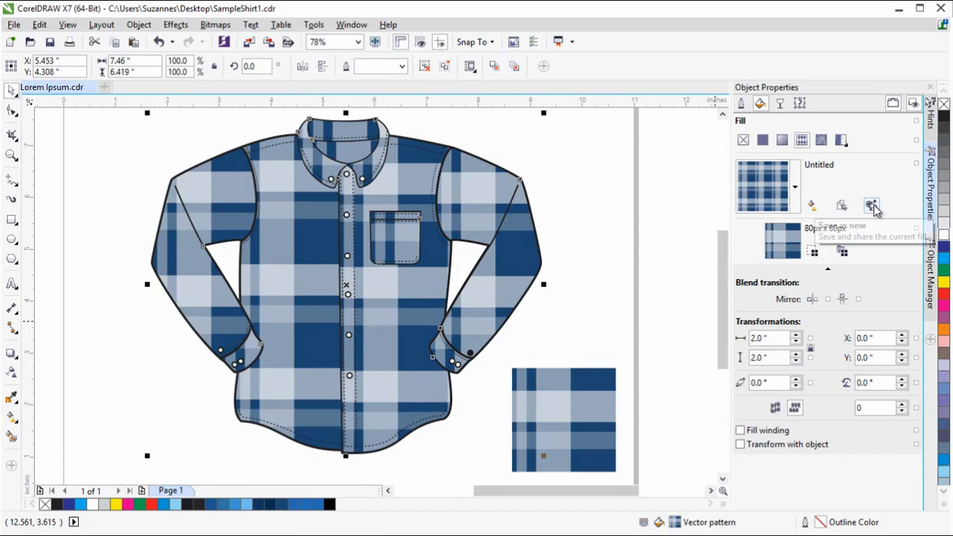
Save the fill as a new pattern 'Blue Plaid' with tags blue and plaid in a chosen category.
left_click(871, 205)
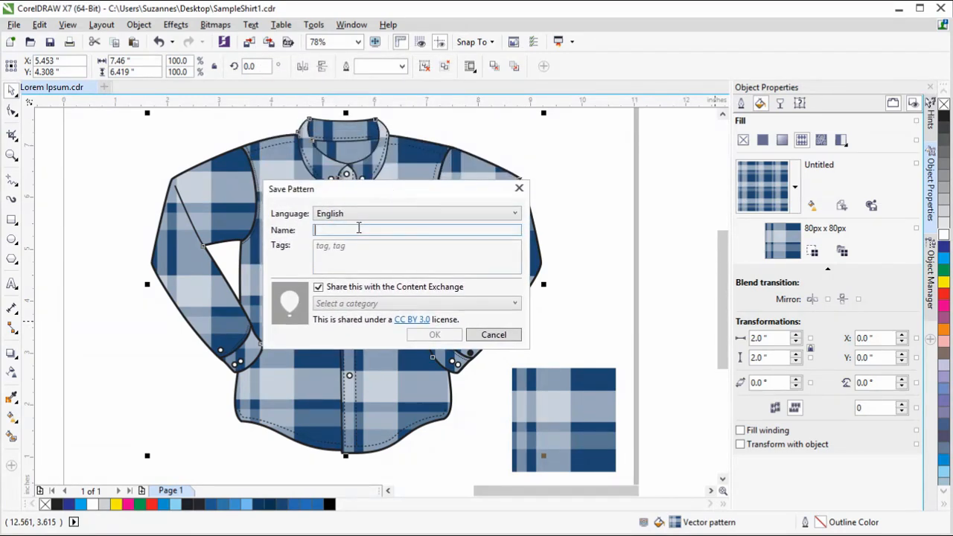
mouse_move(366, 230)
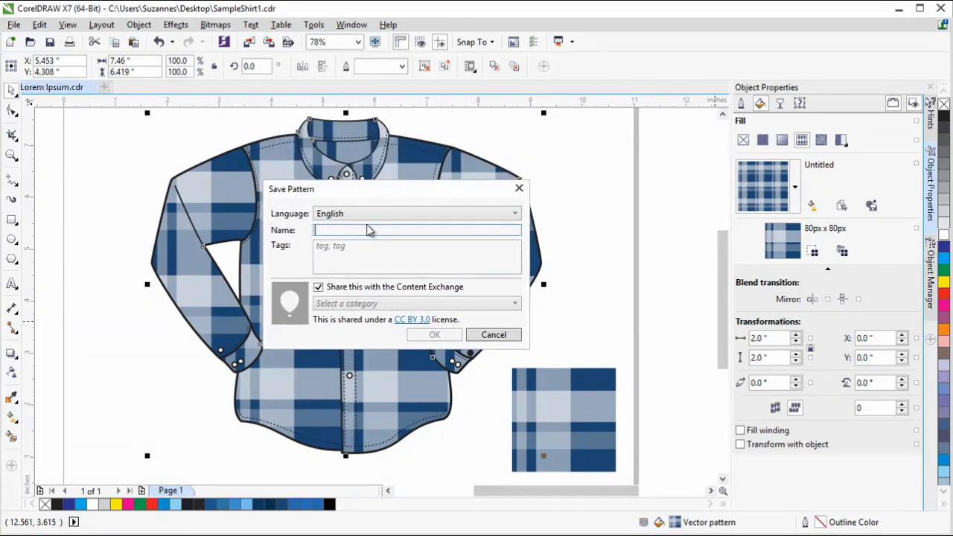
type("B")
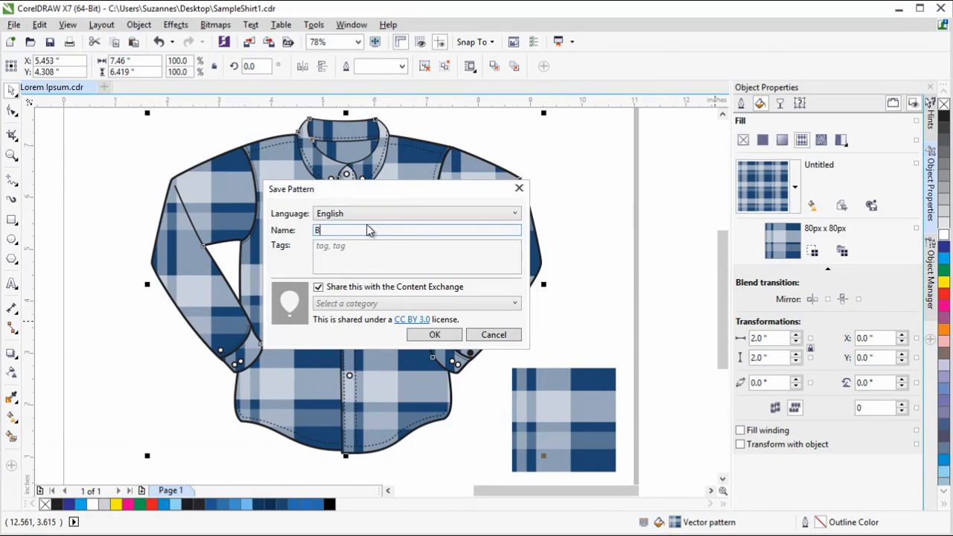
type("lue")
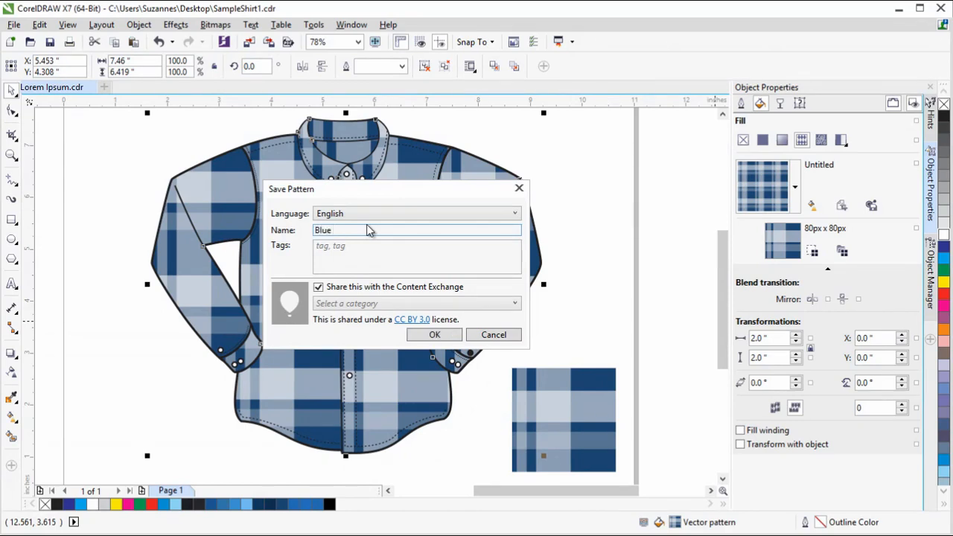
type("Plaid")
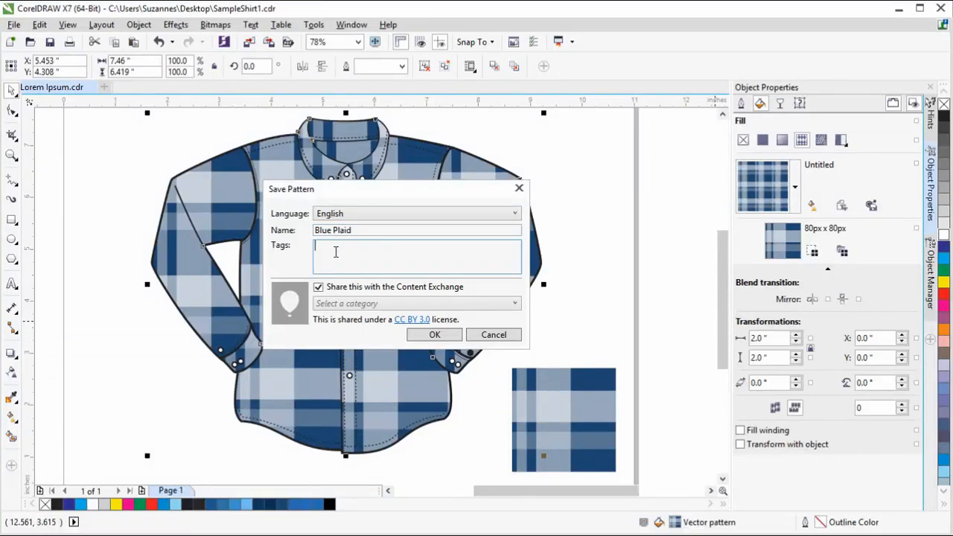
type("blue,")
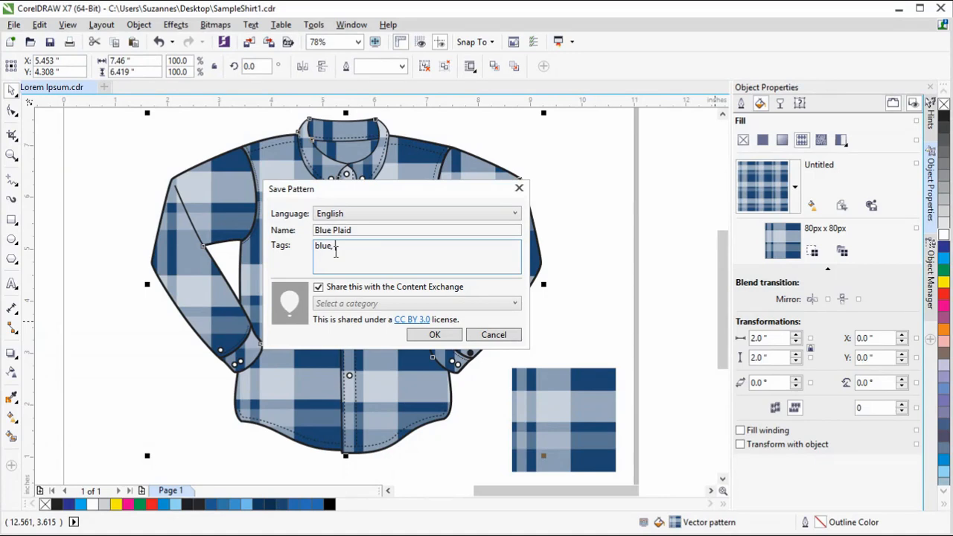
type("plaid")
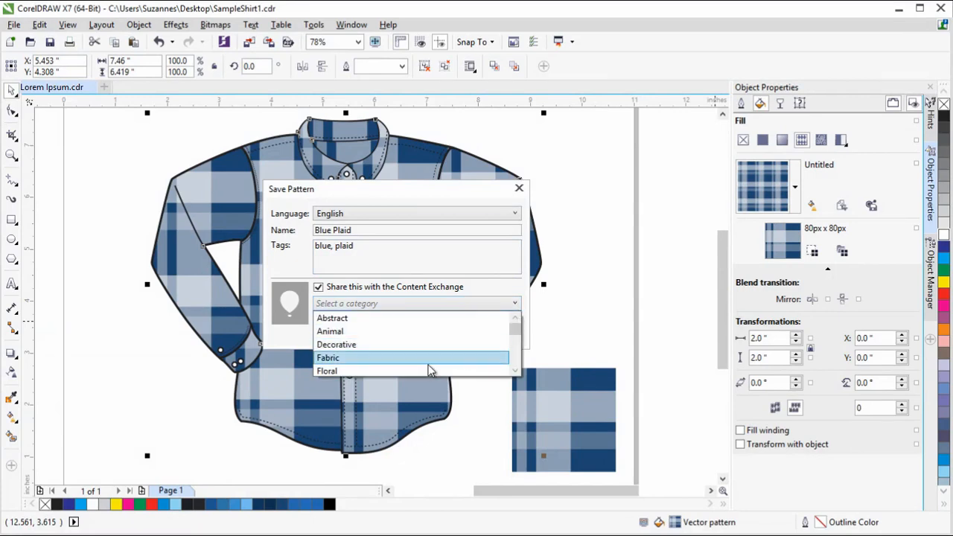
left_click(327, 371)
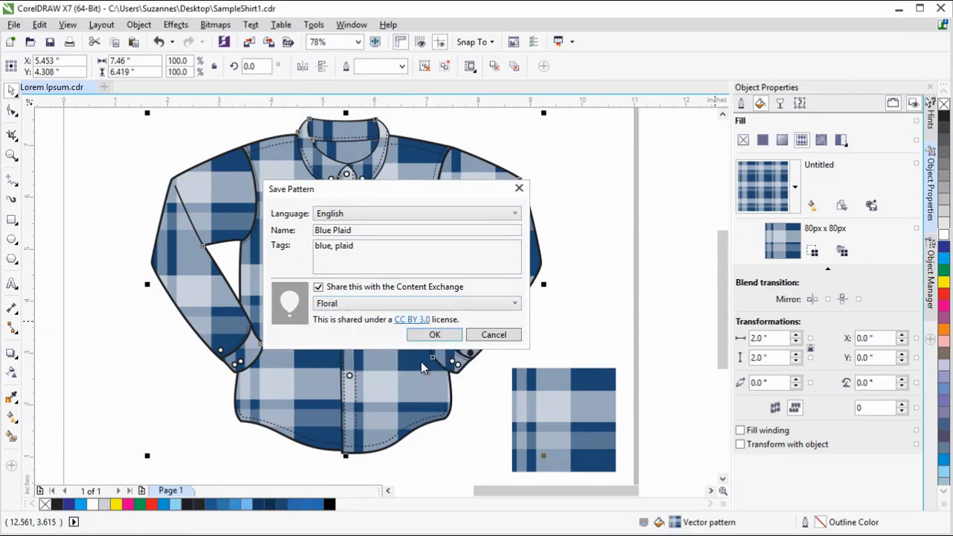
left_click(435, 334)
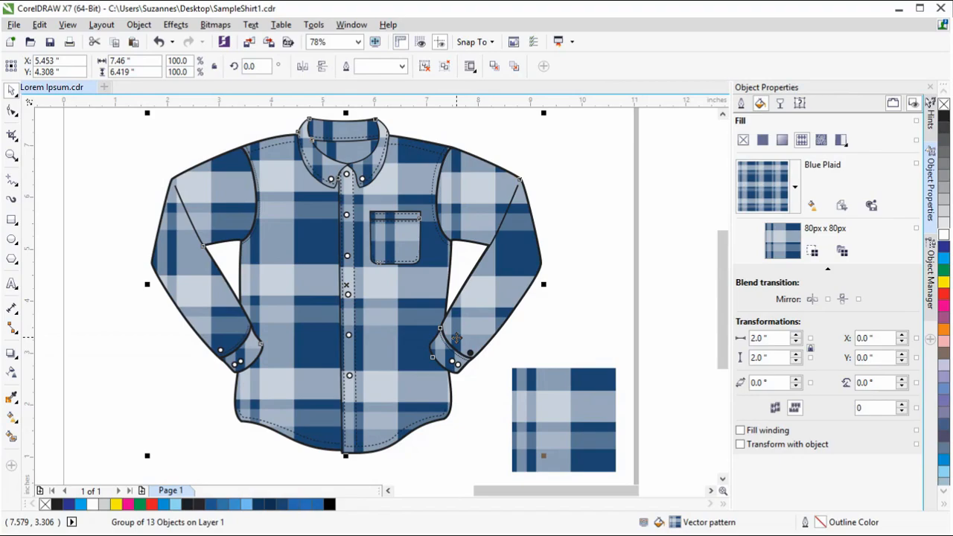
mouse_move(777, 253)
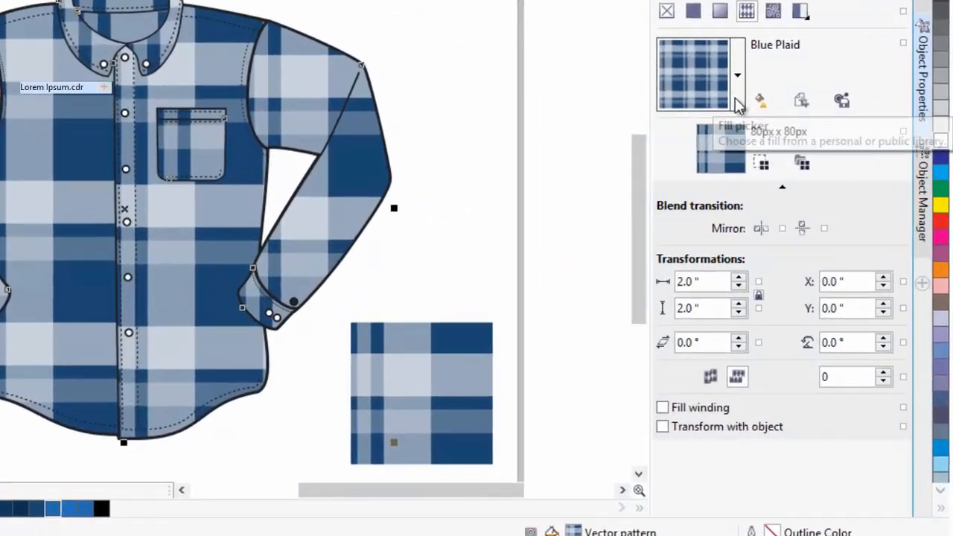
Show the fill library from the Object Properties fill picker.
left_click(761, 100)
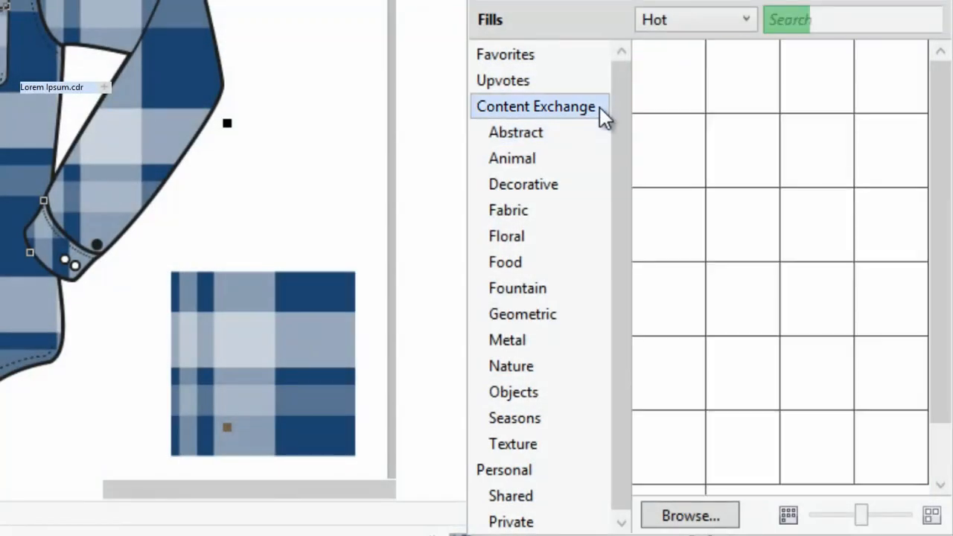
List the Content Exchange fills and scroll to the Boomerang pattern's details.
left_click(536, 106)
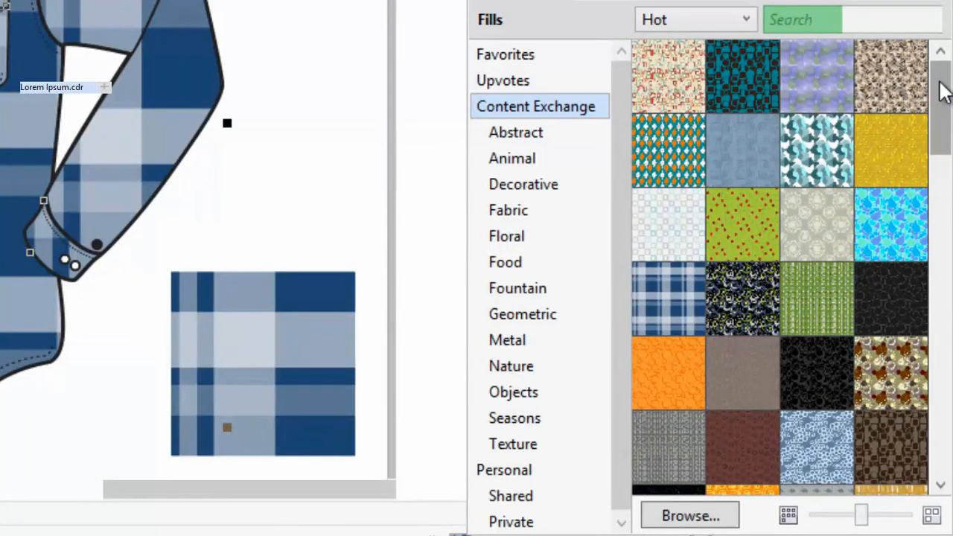
scroll("down", 3)
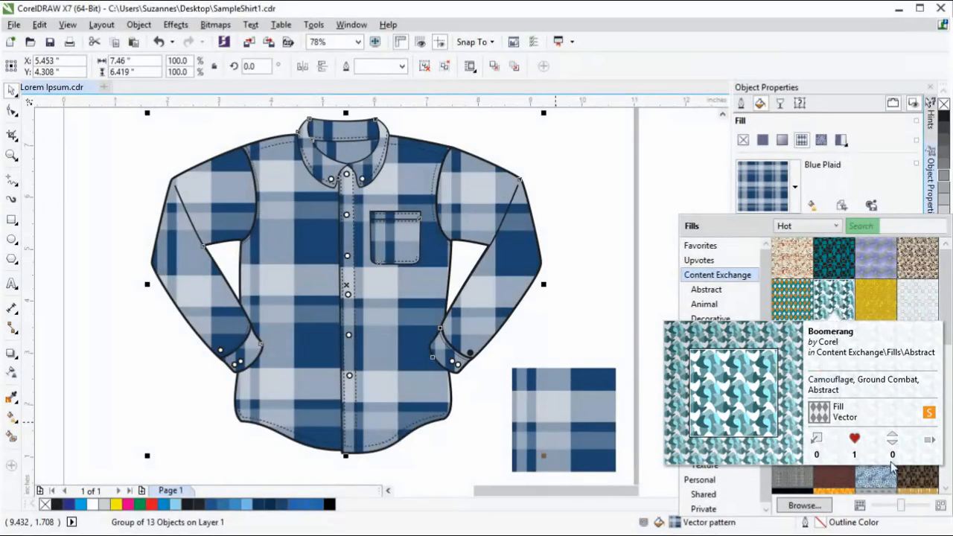
mouse_move(893, 440)
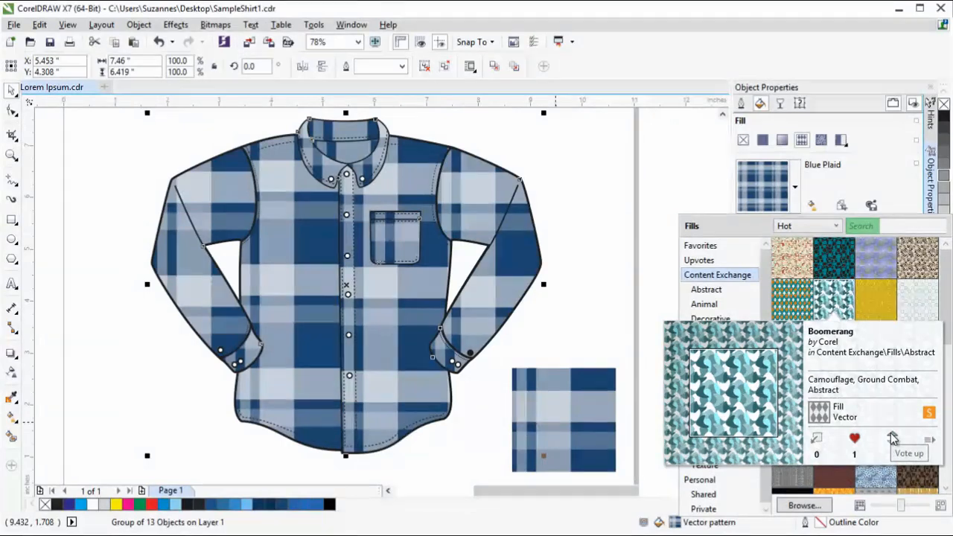
Vote up Boomerang, sort fills by Top, and favorite Retro squares.
left_click(893, 438)
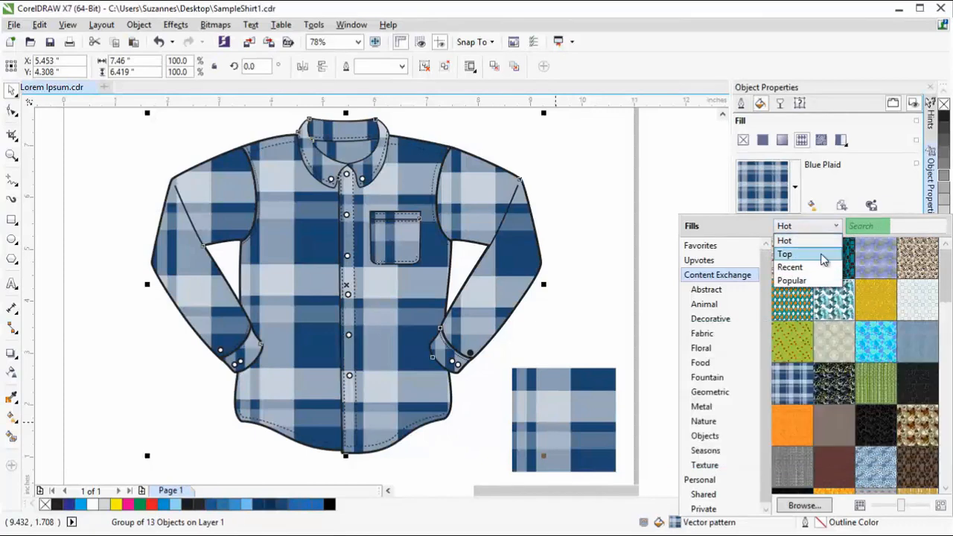
left_click(785, 254)
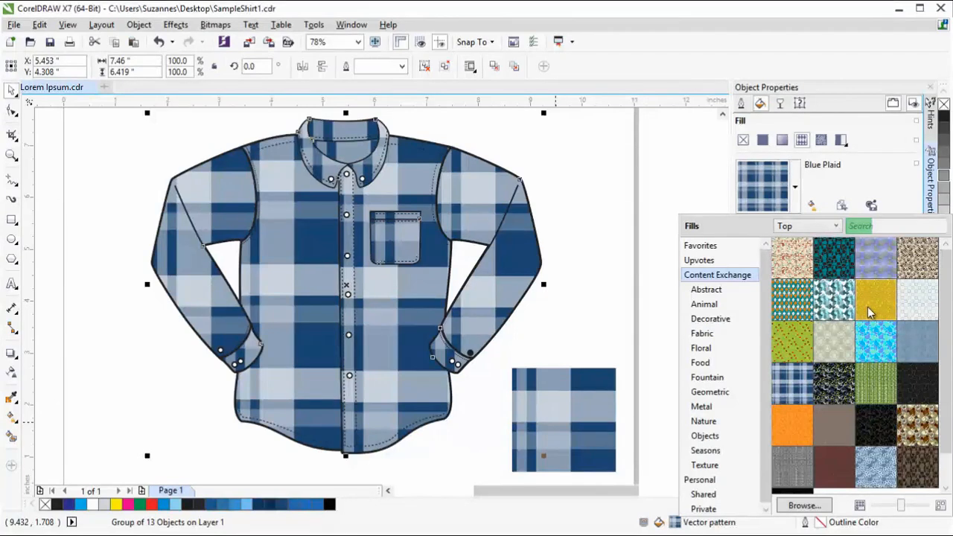
mouse_move(879, 309)
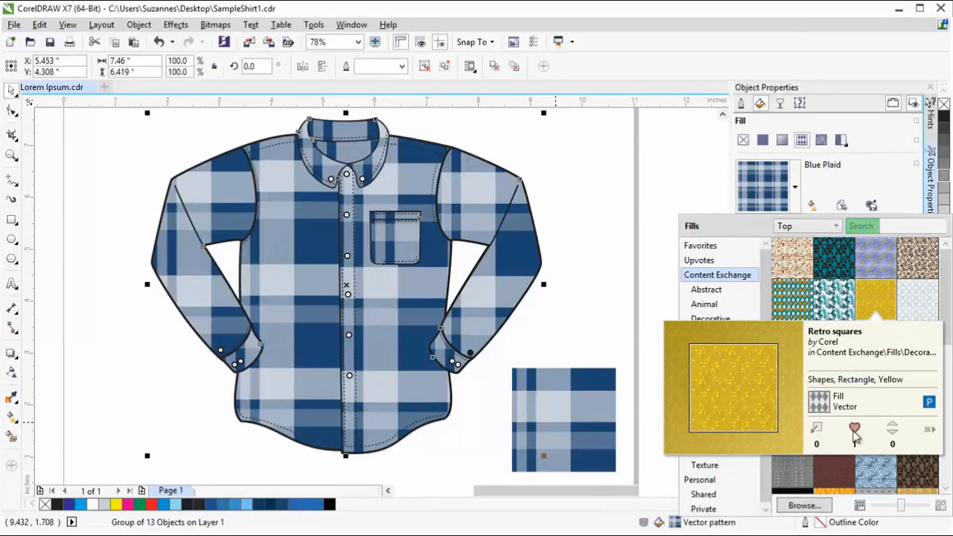
mouse_move(856, 430)
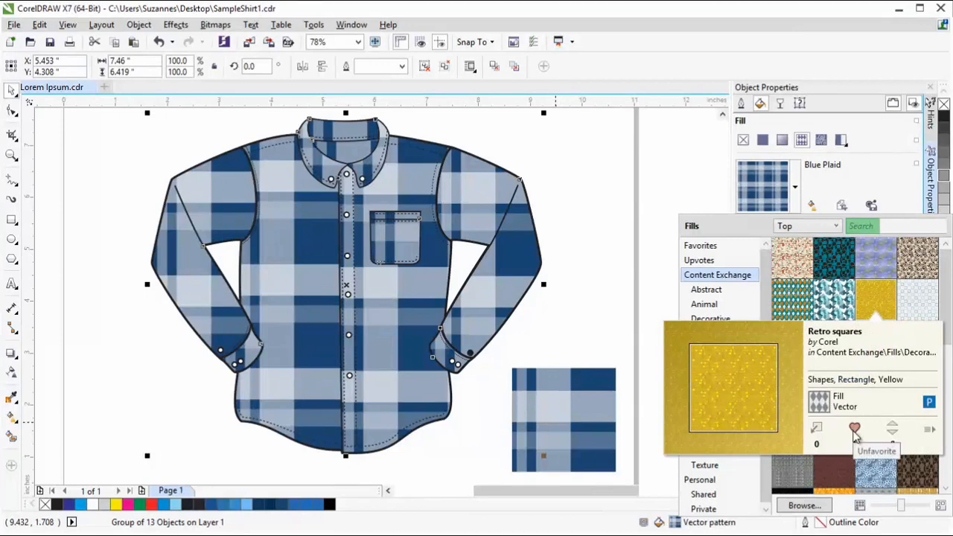
left_click(854, 429)
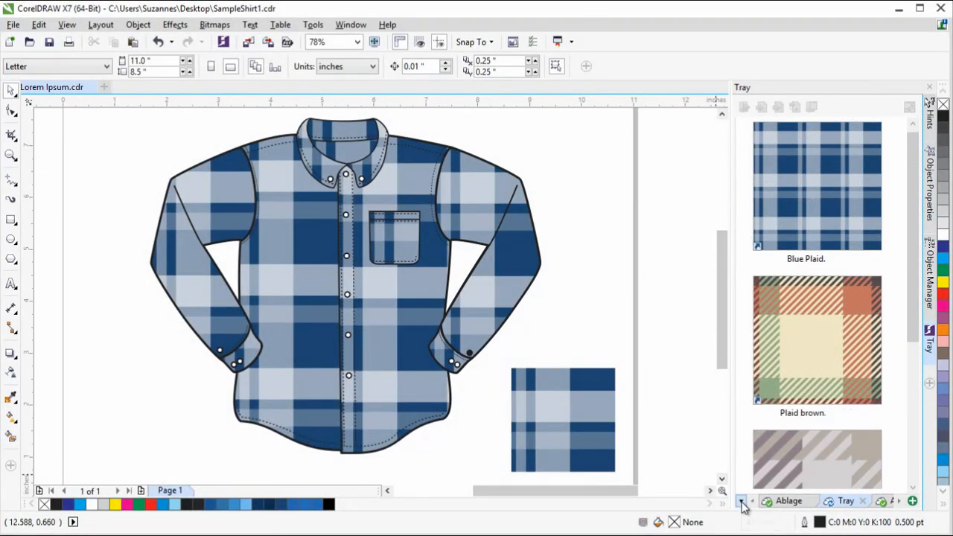
Enable OneDrive synchronization from the Tray docker's options menu.
left_click(742, 500)
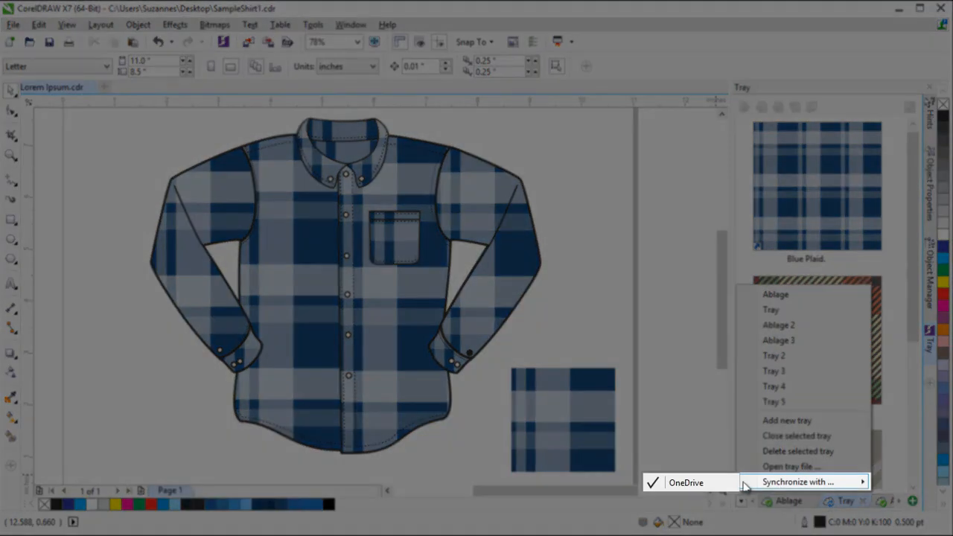